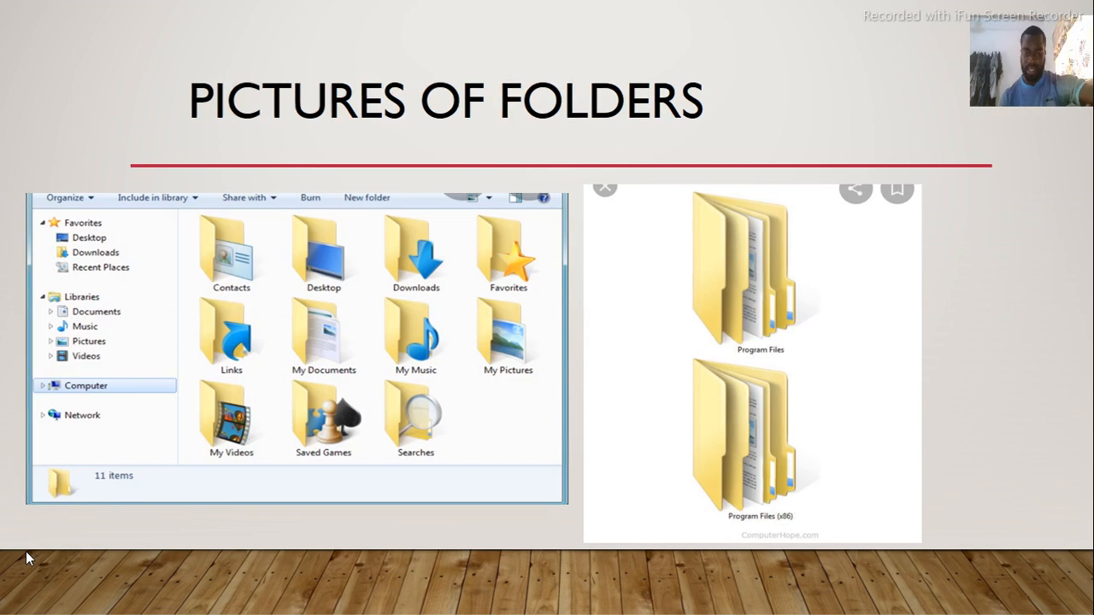
# Advance to the desktop-navigation video slide and start its embedded video playing.
pyautogui.press('right')
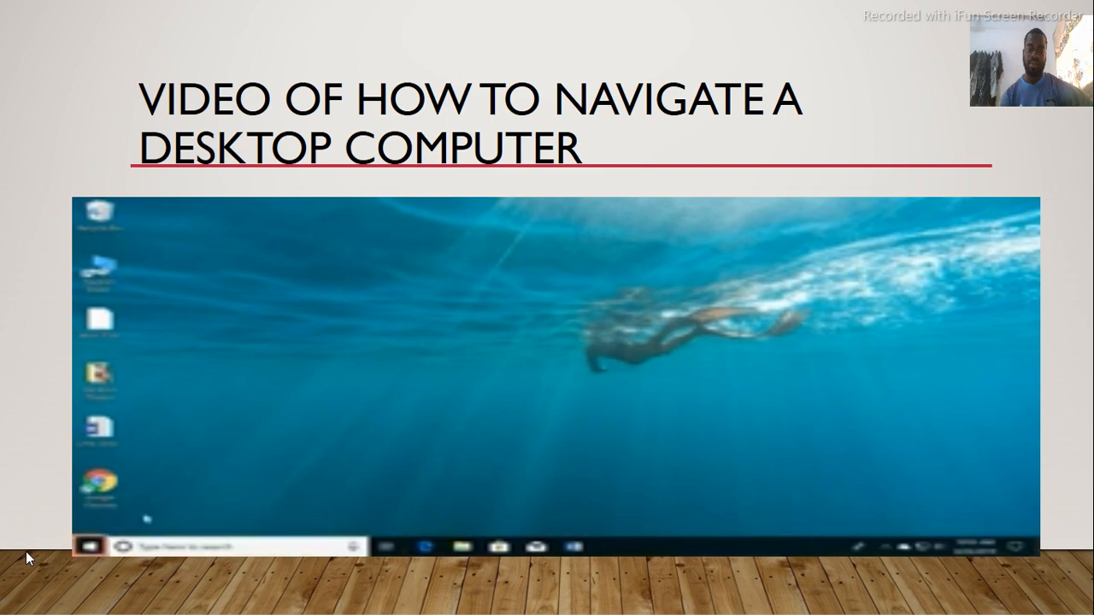
pyautogui.click(88, 547)
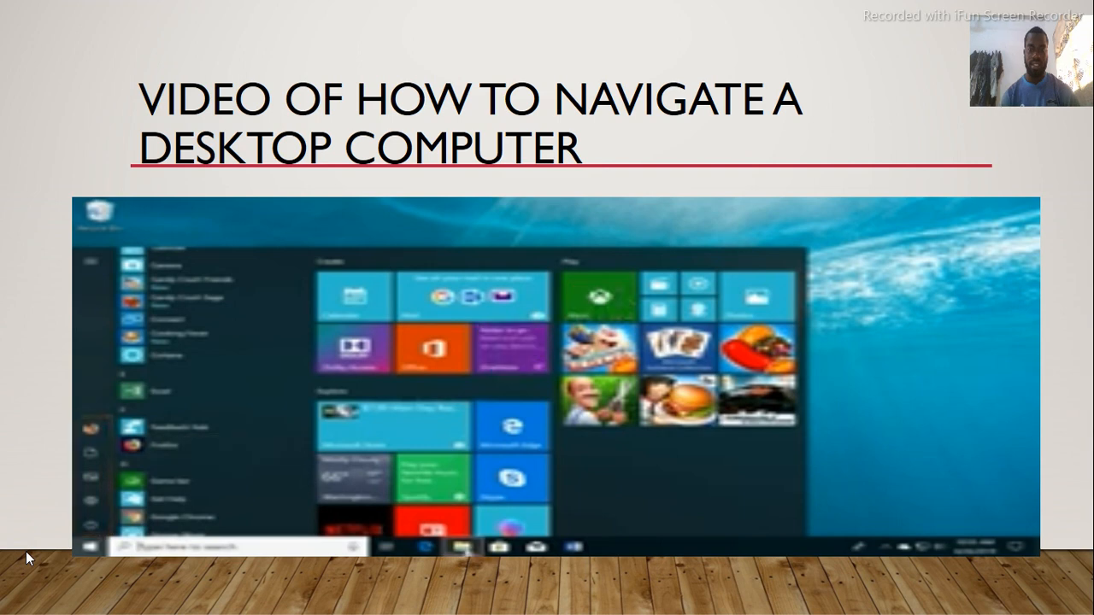
pyautogui.click(456, 547)
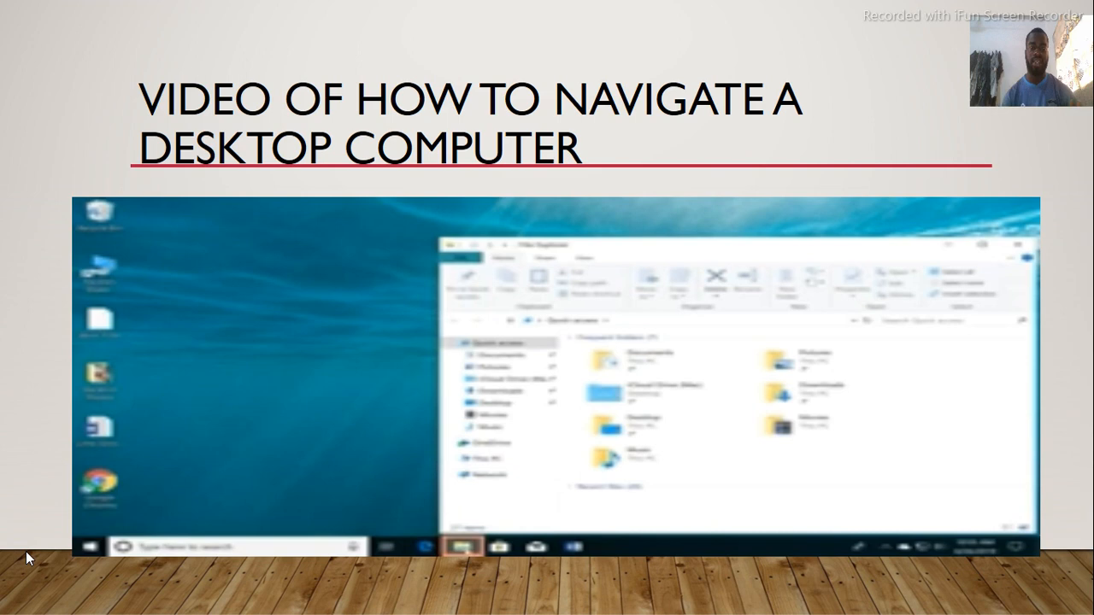